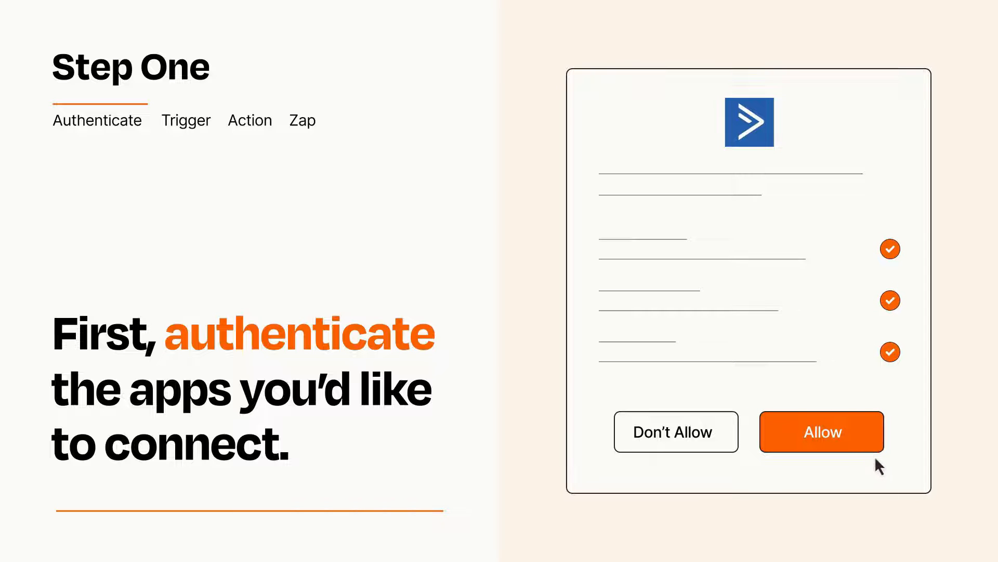
- Allow Zapier access to the ActiveCampaign account in the authorization dialog
{"action": "left_click", "coordinate": [822, 432]}
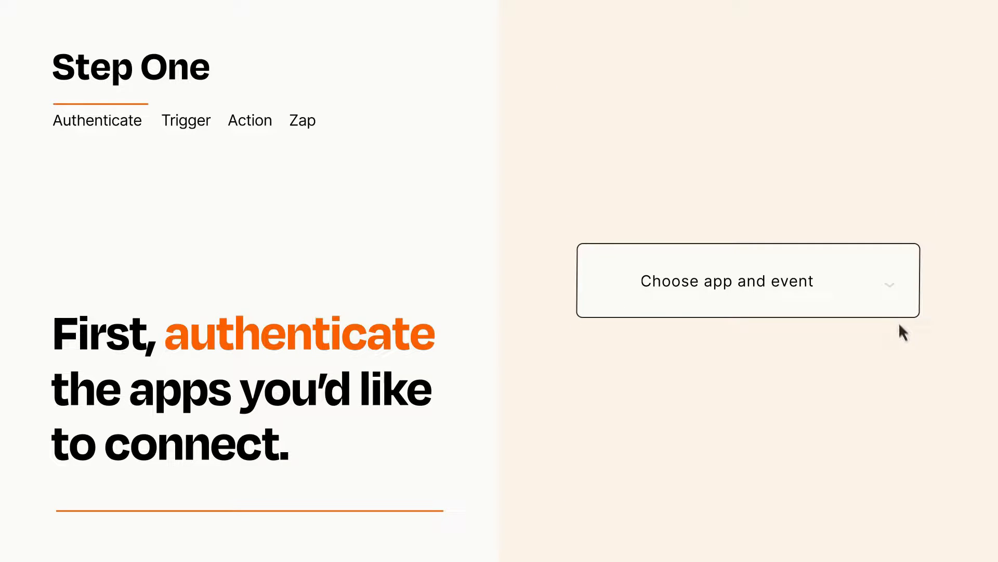
- Open the trigger app and event list to pick WooCommerce Order
{"action": "left_click", "coordinate": [747, 281]}
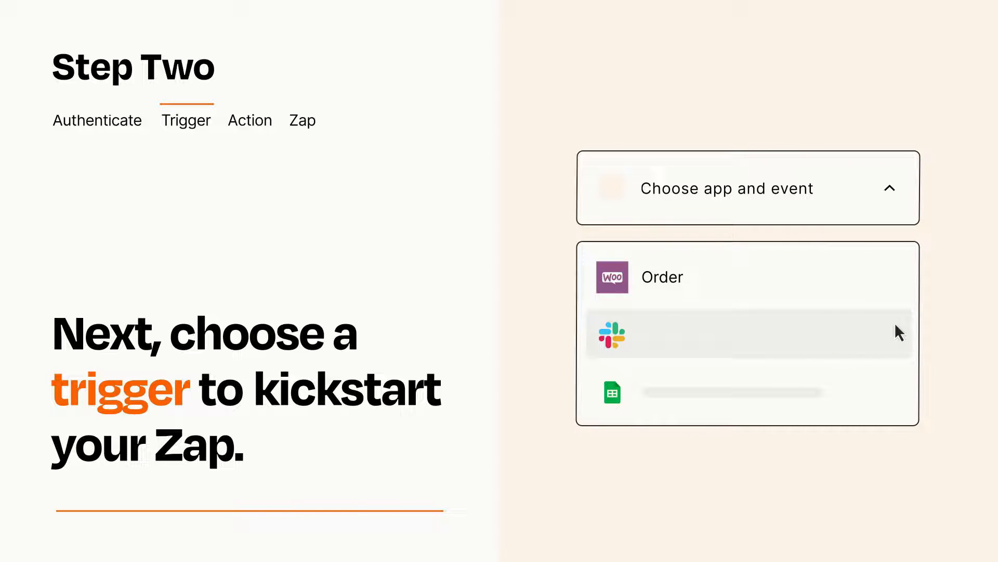
{"action": "mouse_move", "coordinate": [899, 399]}
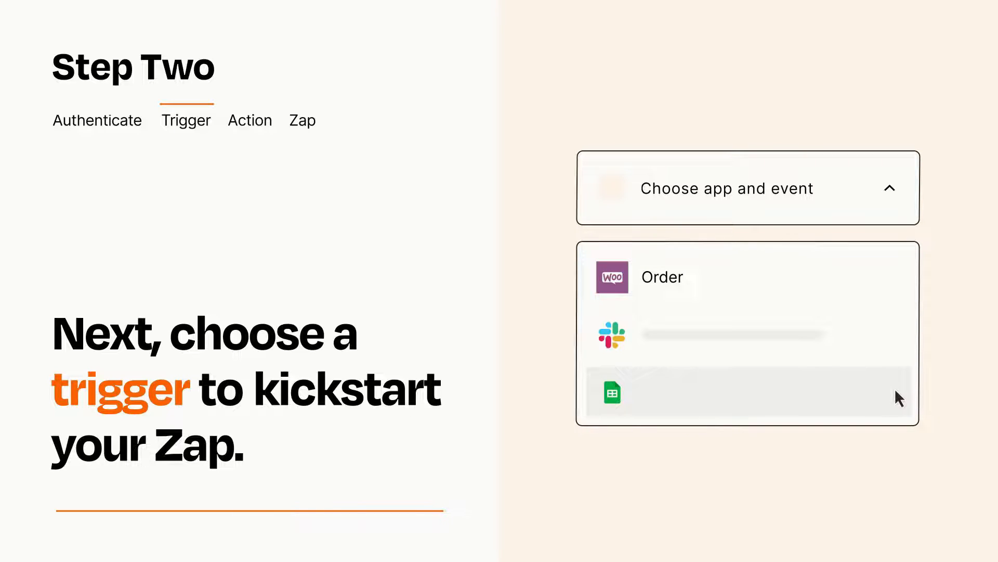
{"action": "mouse_move", "coordinate": [898, 284]}
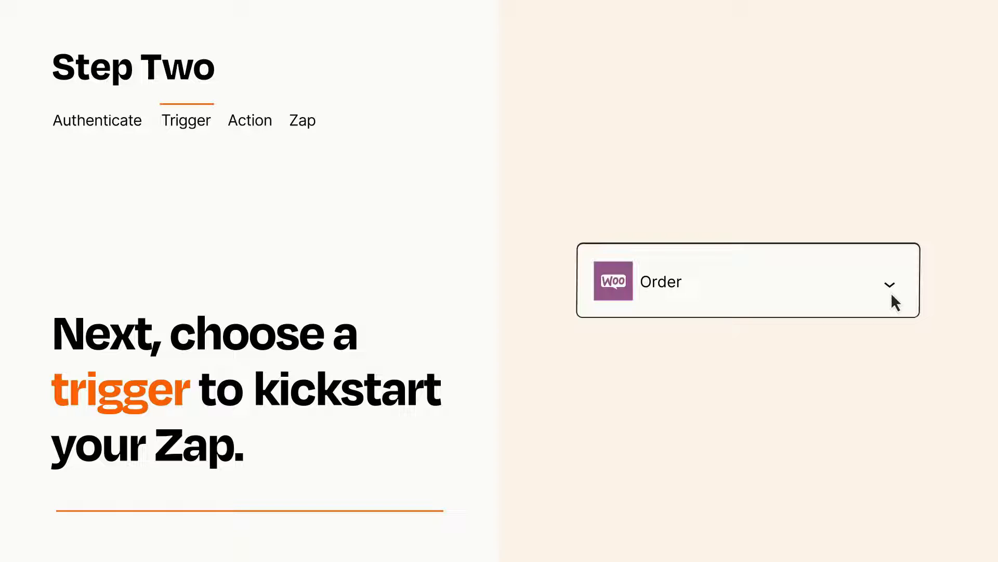
{"action": "mouse_move", "coordinate": [909, 293]}
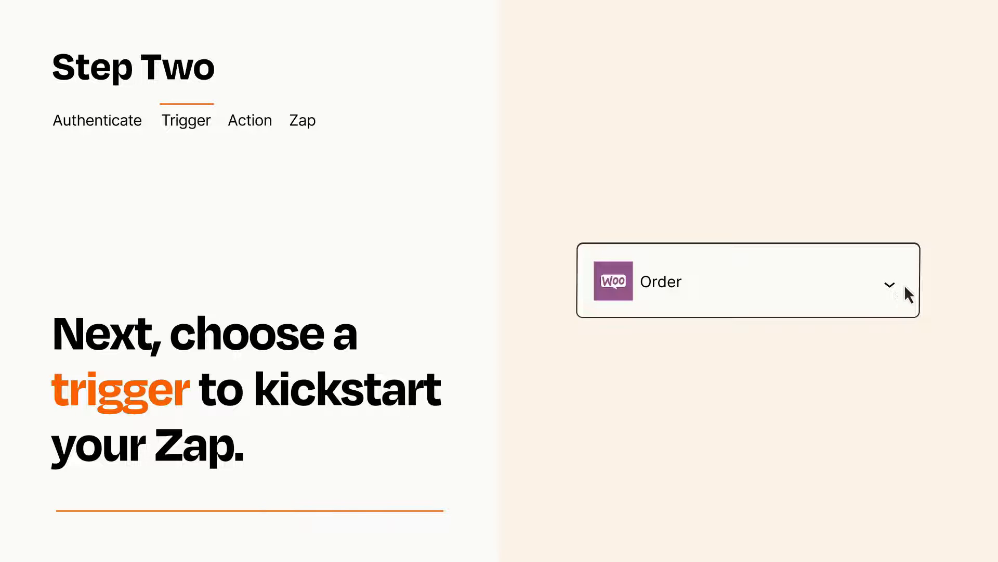
{"action": "mouse_move", "coordinate": [909, 291]}
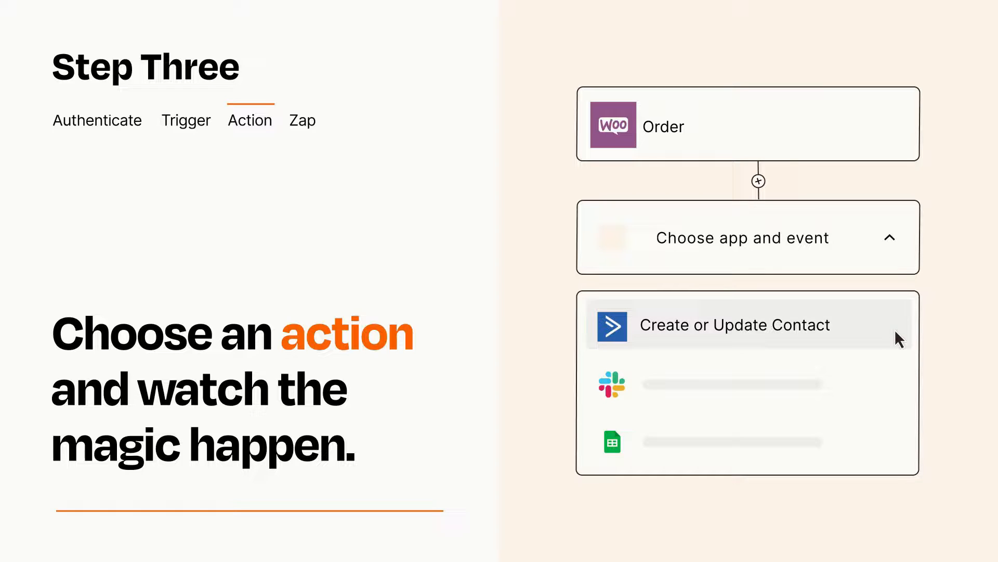
- Choose ActiveCampaign's Create or Update Contact as the action event
{"action": "left_click", "coordinate": [734, 325]}
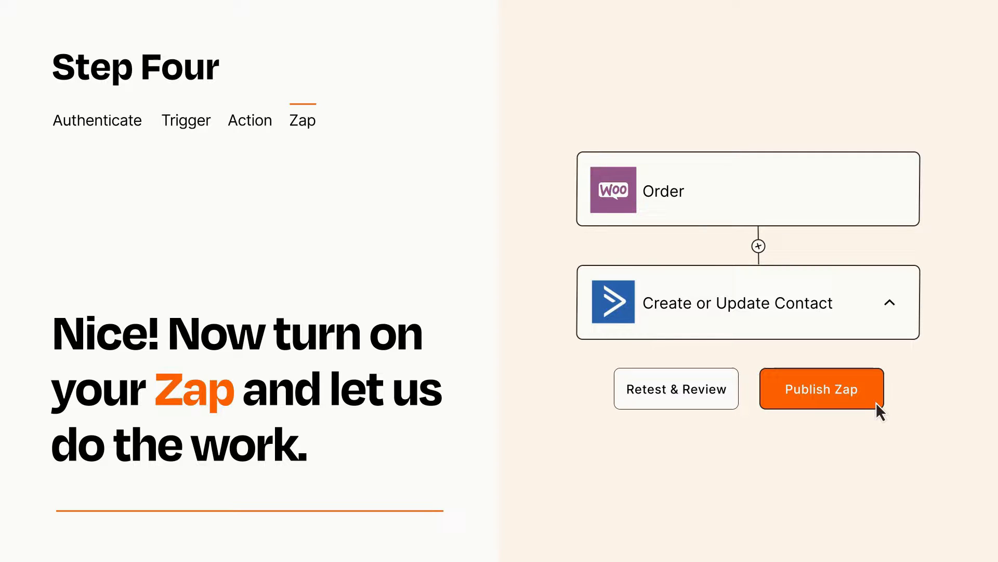
- Publish the WooCommerce Order to ActiveCampaign Create or Update Contact Zap
{"action": "left_click", "coordinate": [822, 388]}
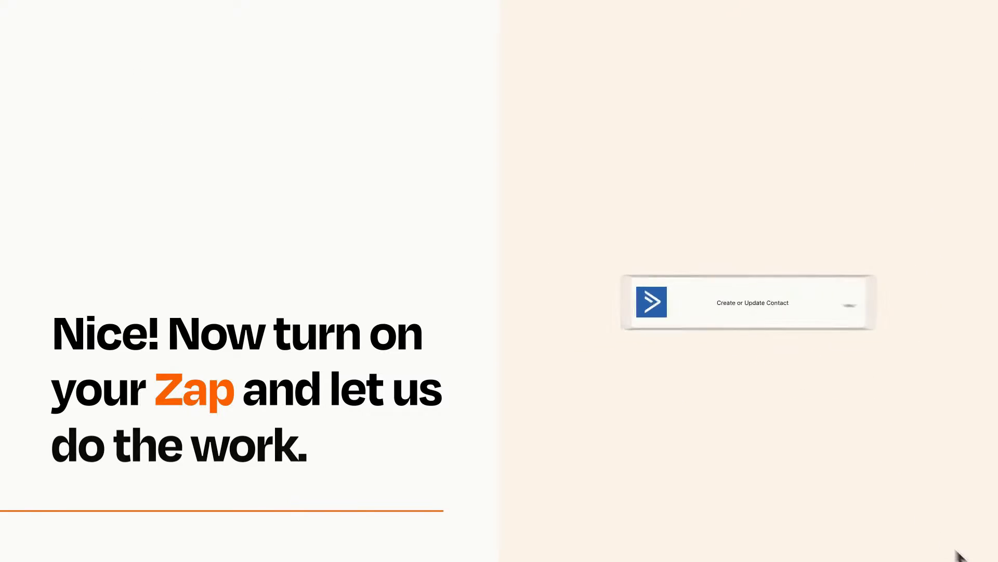